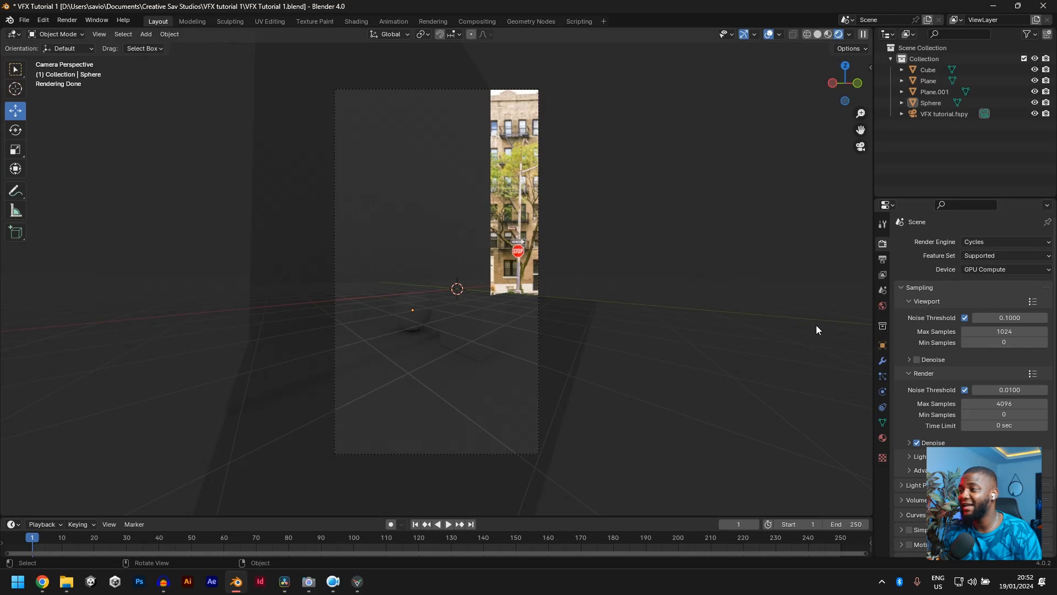
Drive the World colour with an Environment Texture using modern_buildings_2k.exr.
left_click(882, 305)
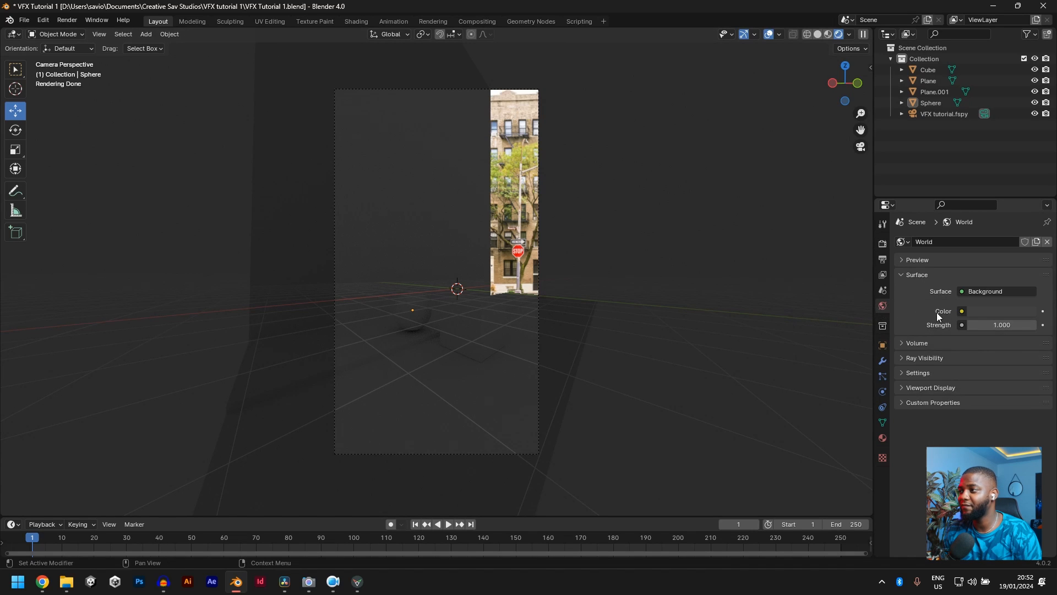
left_click(962, 311)
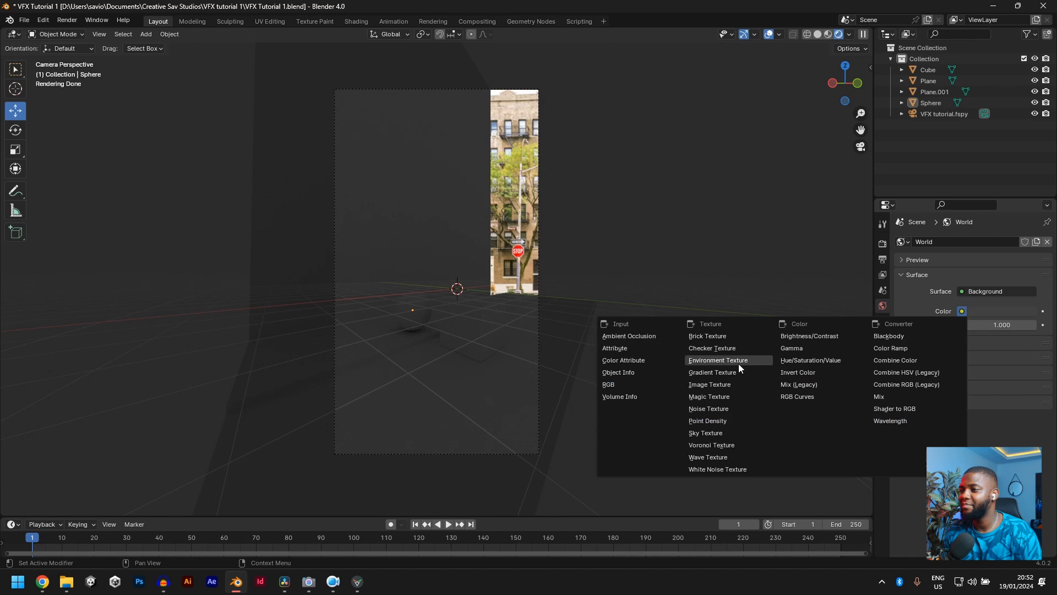
left_click(718, 359)
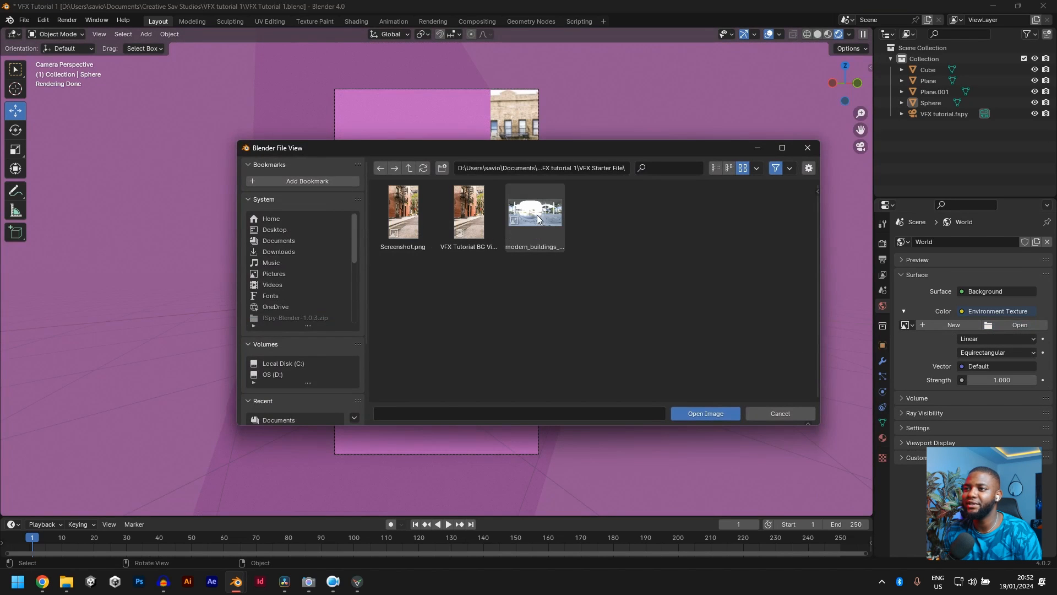
left_click(535, 214)
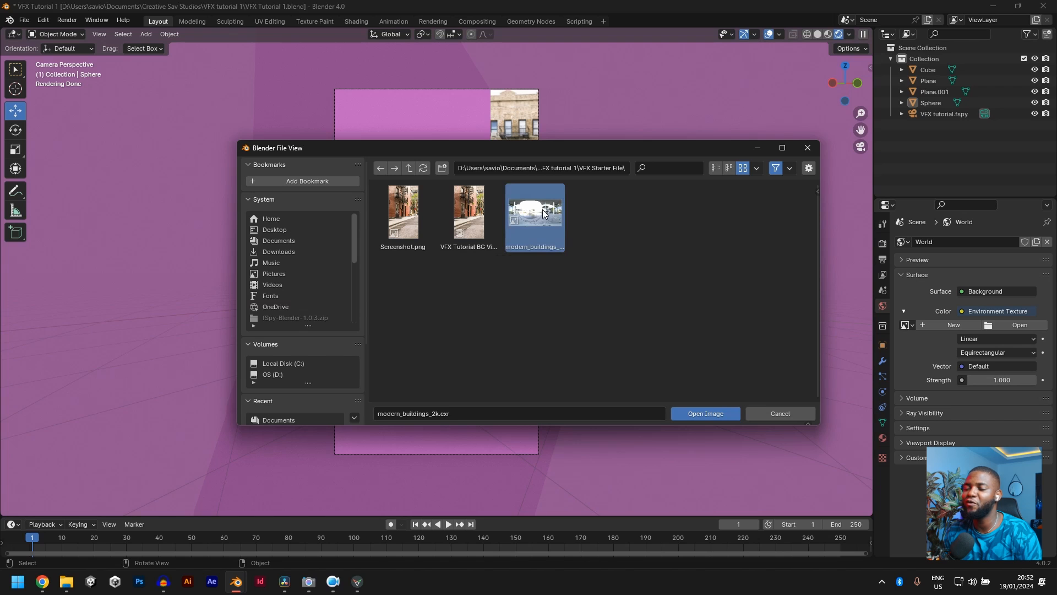
left_click(705, 413)
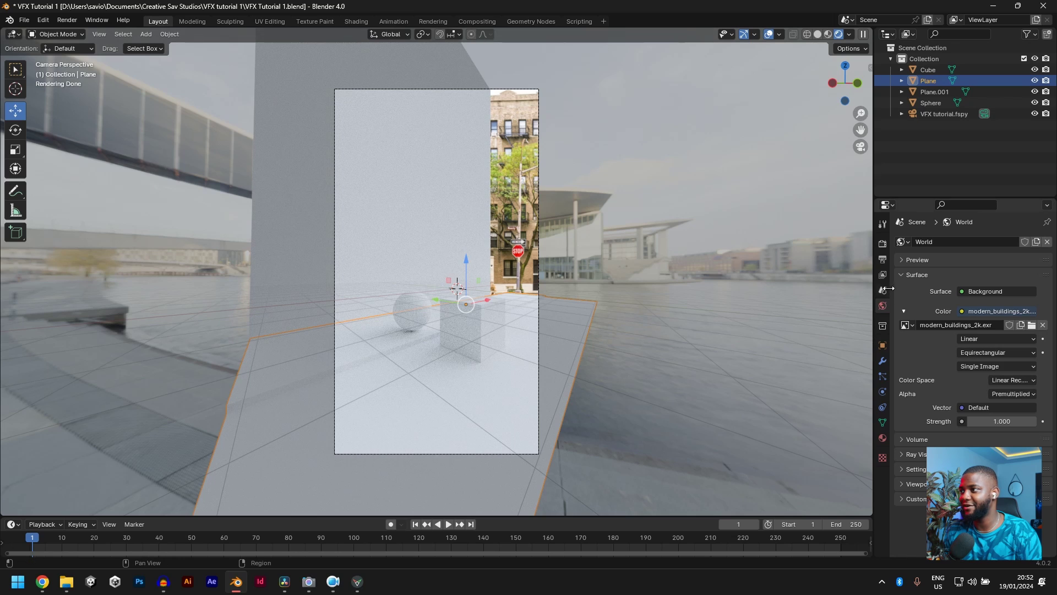
Enable Film > Transparent in Render properties, then select the wall and floor planes.
left_click(881, 244)
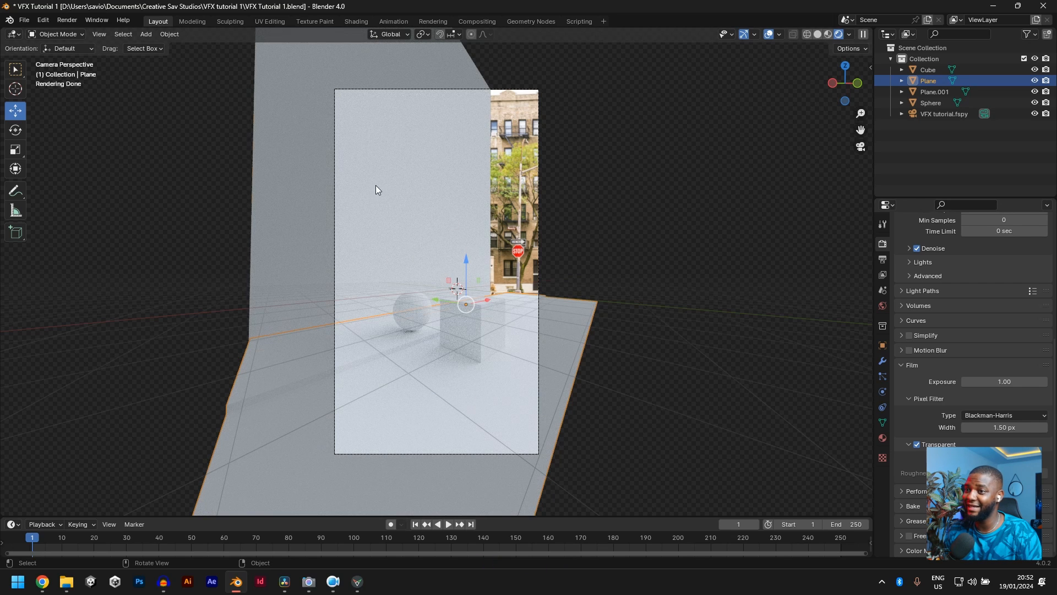
left_click(934, 91)
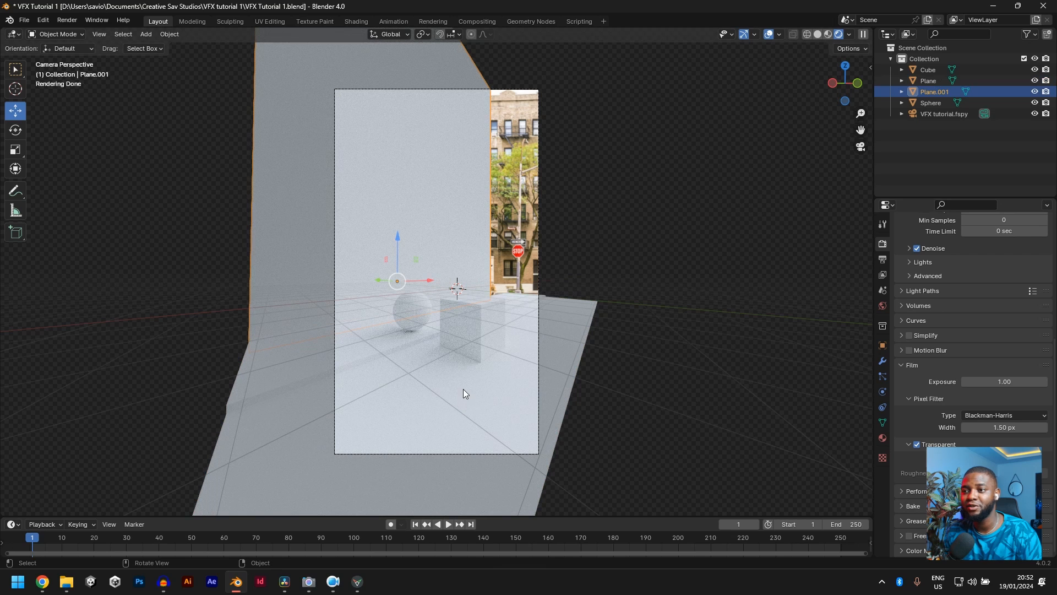
mouse_move(368, 391)
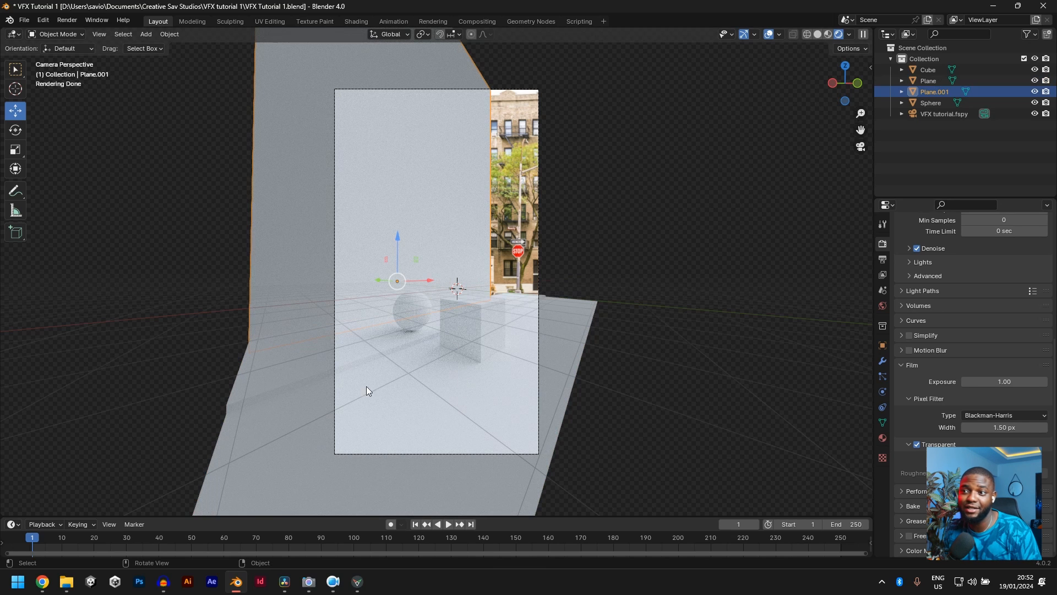
left_click(927, 80)
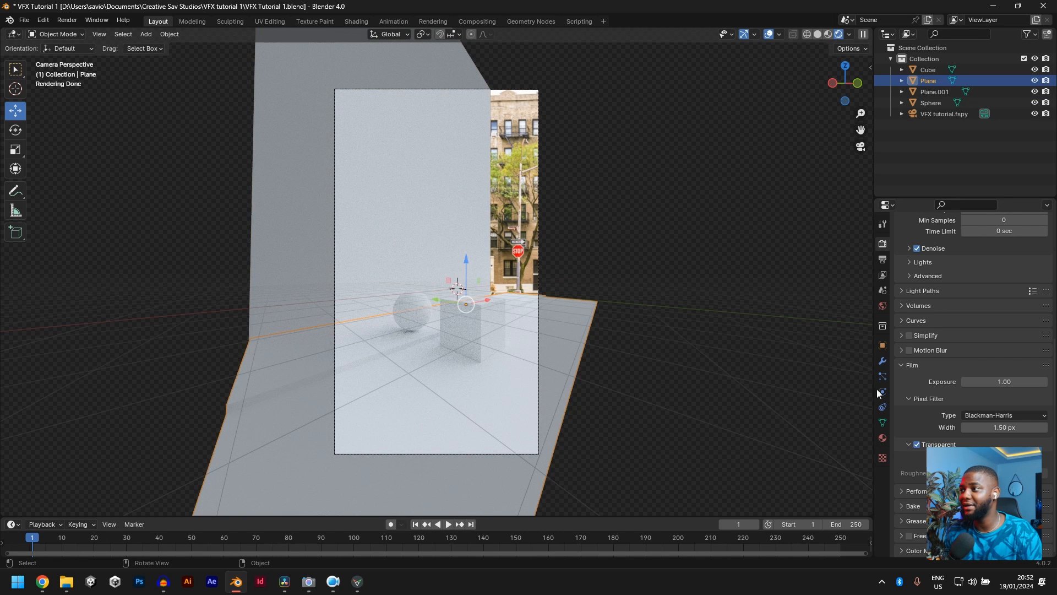
Tick Visibility > Mask > Shadow Catcher on the floor Plane's object properties.
left_click(882, 345)
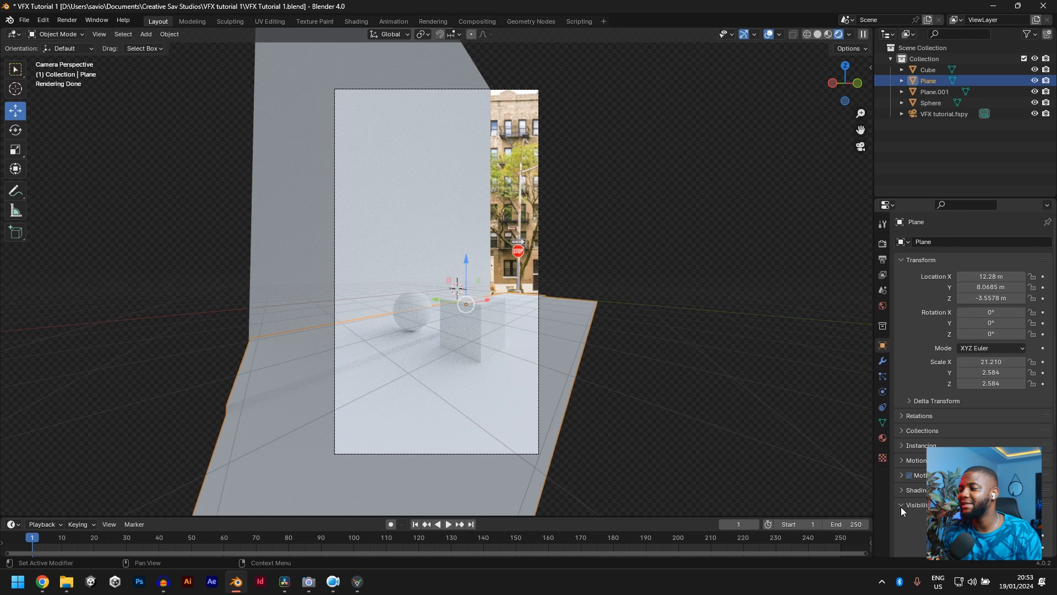
scroll("down", 3)
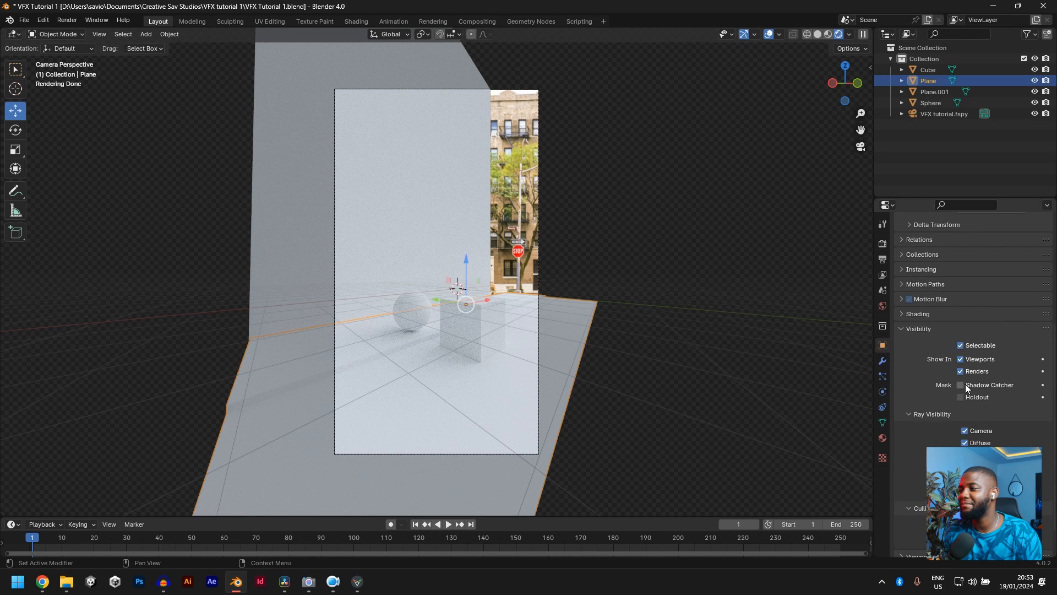
left_click(960, 385)
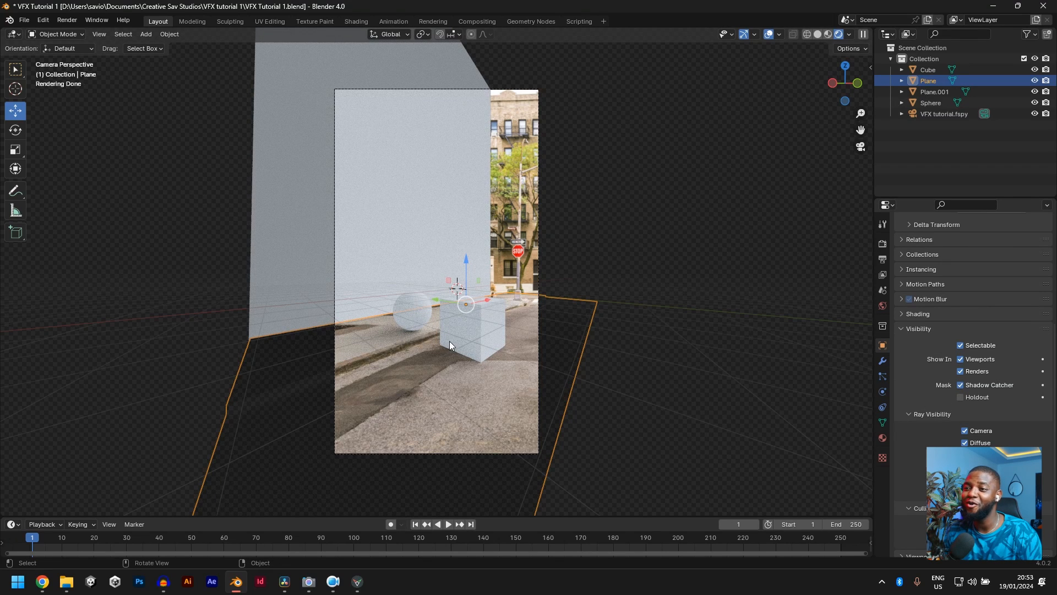
left_click(935, 92)
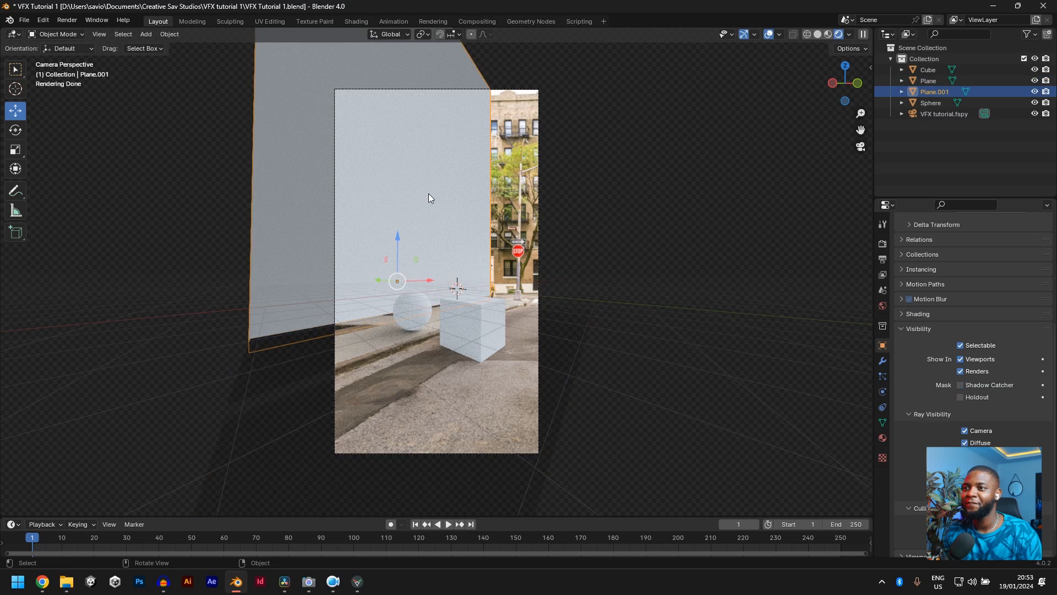